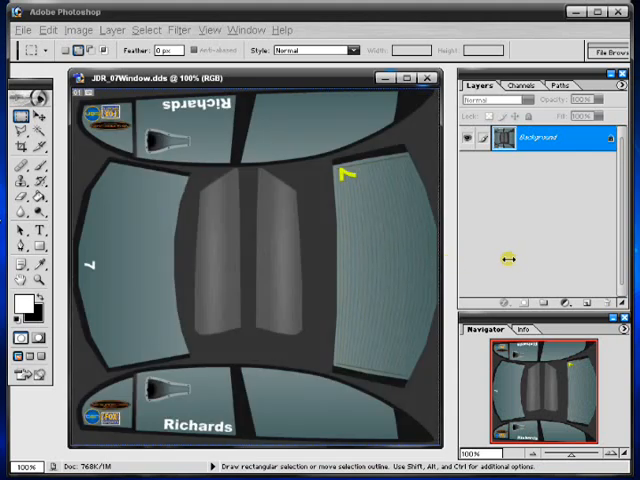
mouse_move(428, 264)
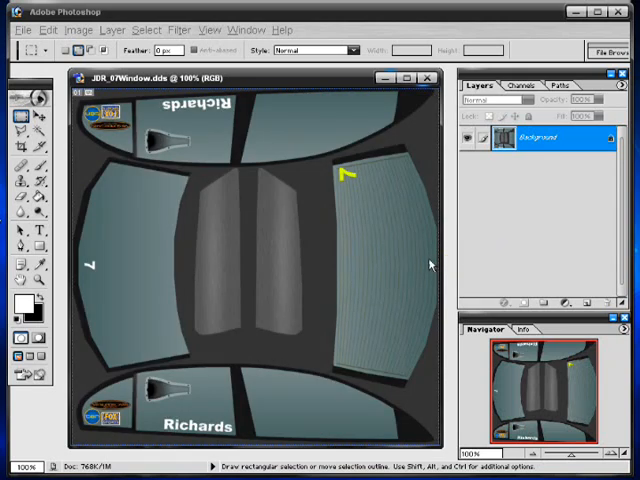
mouse_move(472, 252)
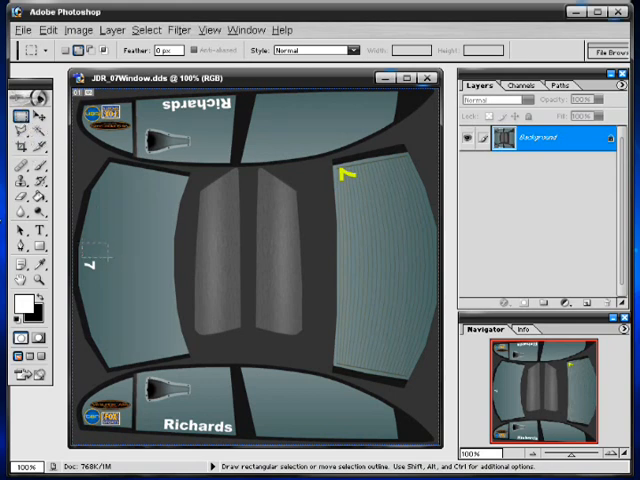
Copy a selected patch of window texture onto its own layer and ready it for moving
click(48, 28)
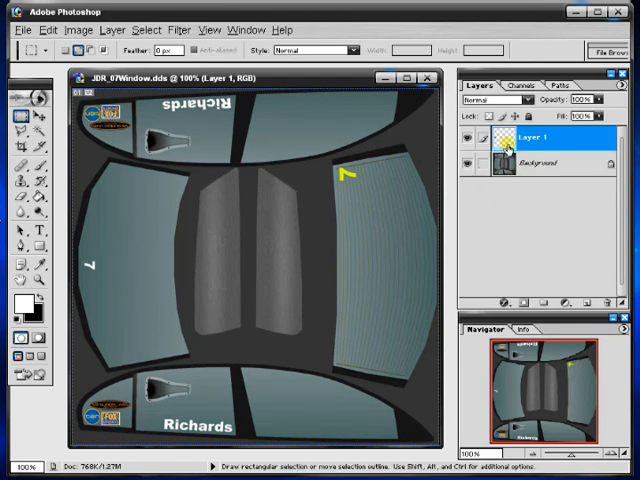
click(20, 102)
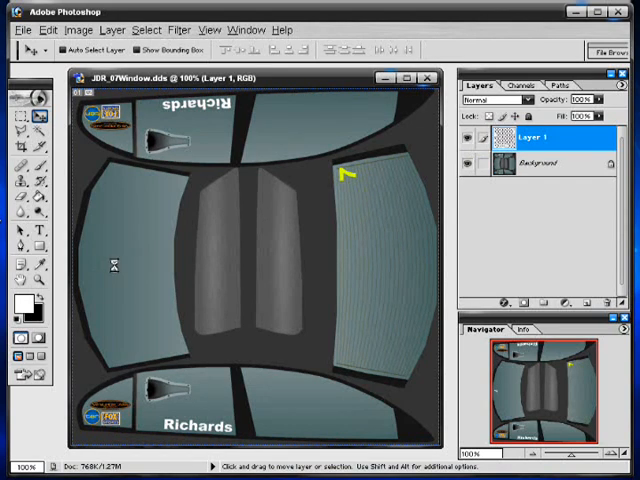
click(466, 164)
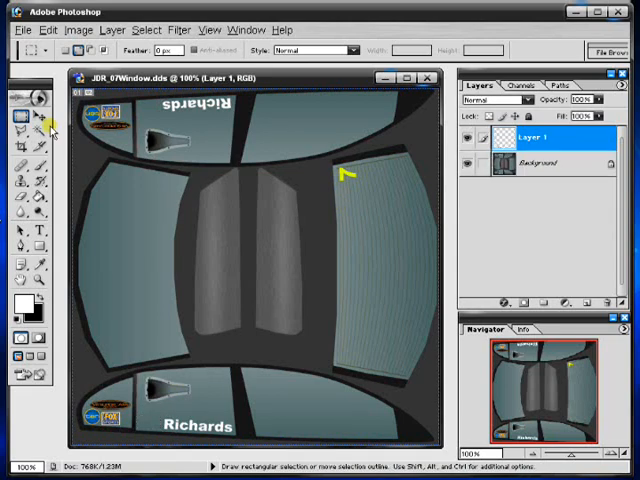
Cover the lower Richards name with three duplicated patch copies, then flatten into one background layer
click(12, 104)
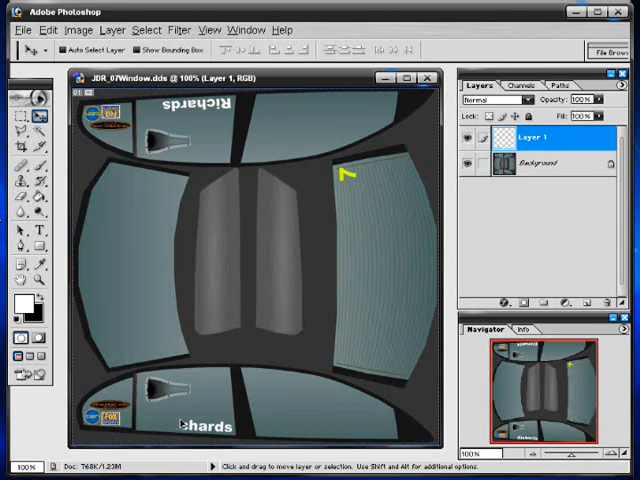
mouse_move(396, 268)
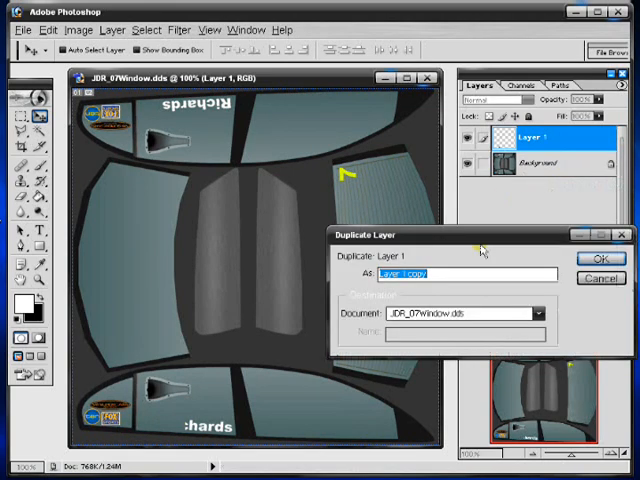
click(600, 258)
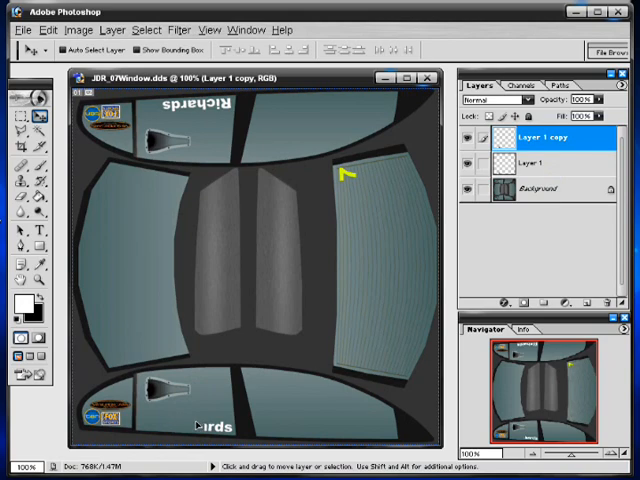
right_click(544, 138)
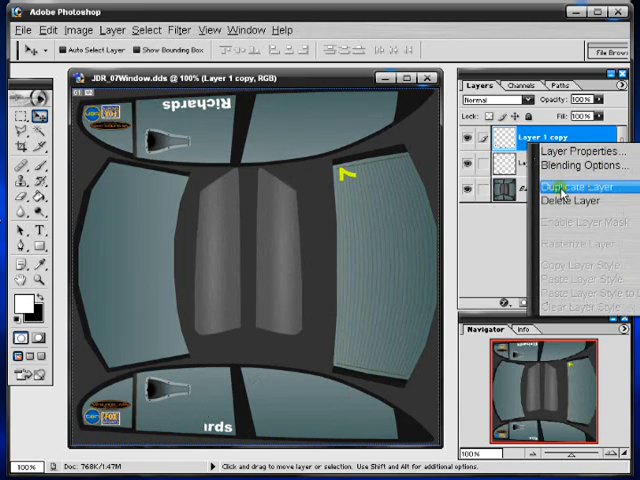
click(570, 188)
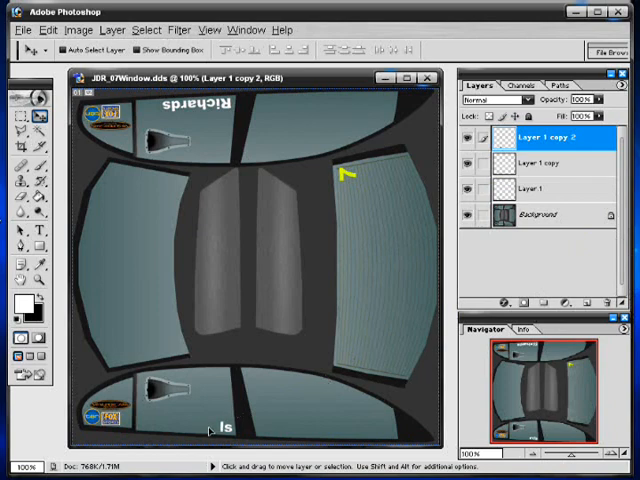
right_click(540, 136)
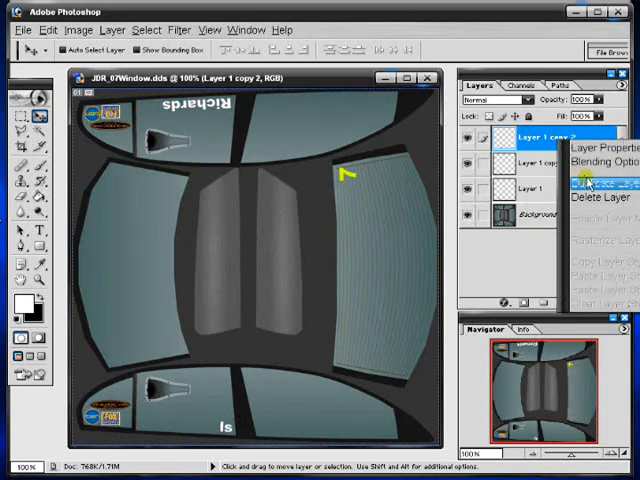
click(600, 180)
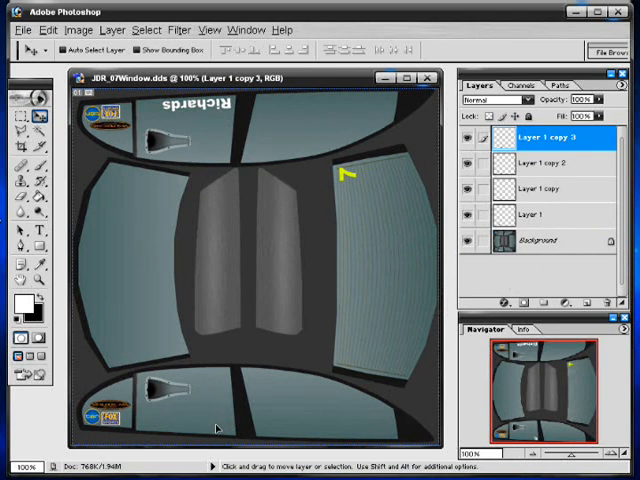
mouse_move(438, 196)
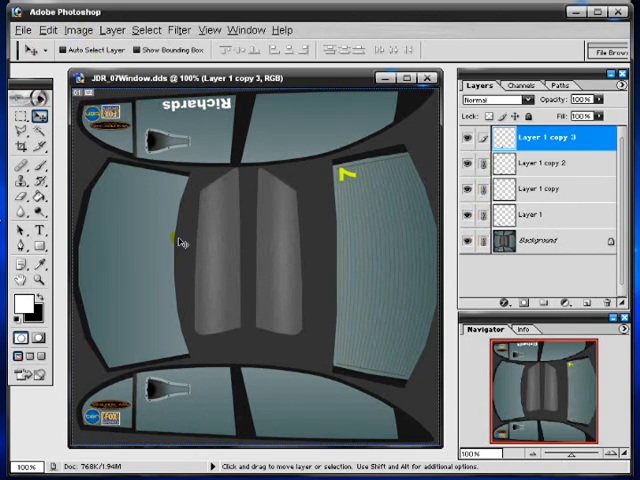
mouse_move(224, 318)
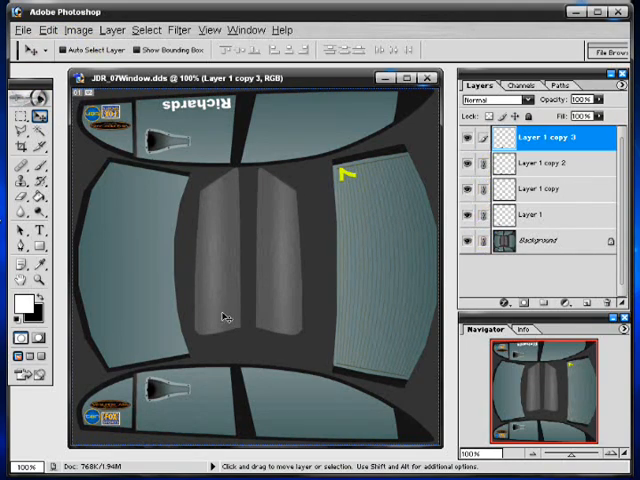
click(110, 28)
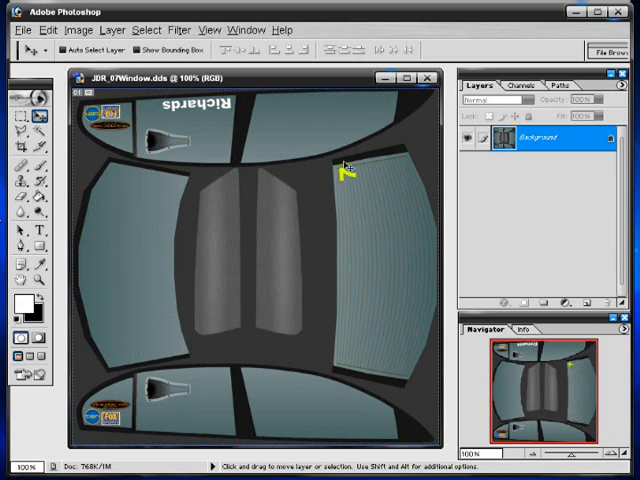
Copy a square of plain window texture over another marking and flatten it into the background
click(20, 116)
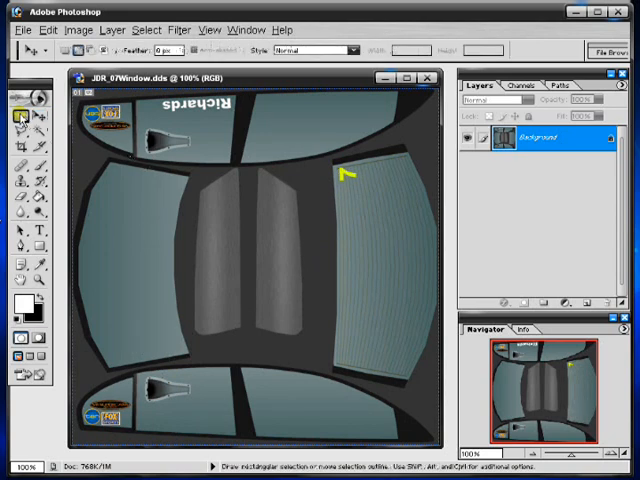
drag(320, 320, 390, 390)
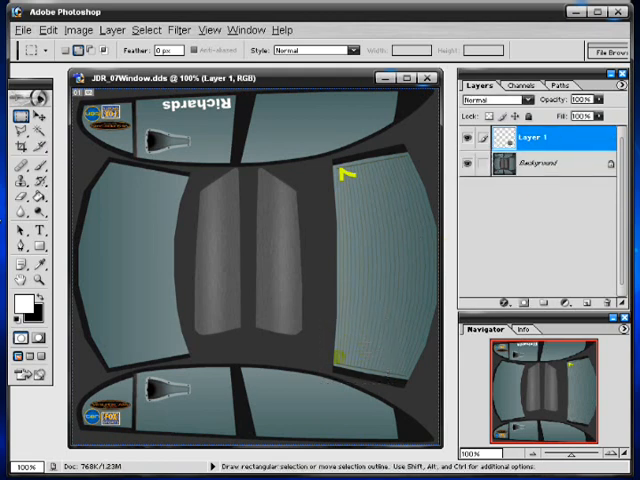
click(48, 28)
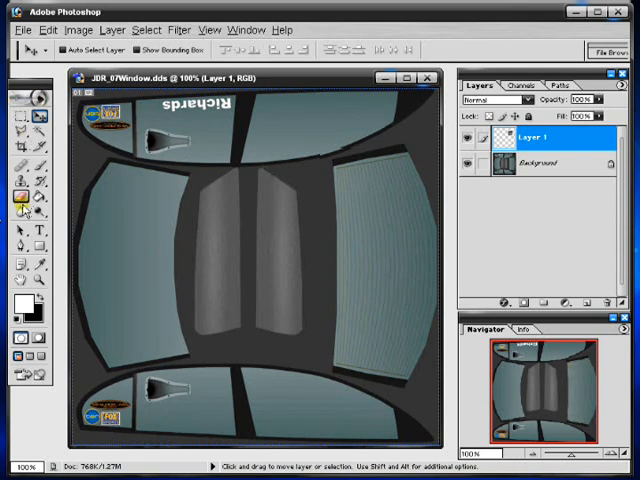
click(20, 196)
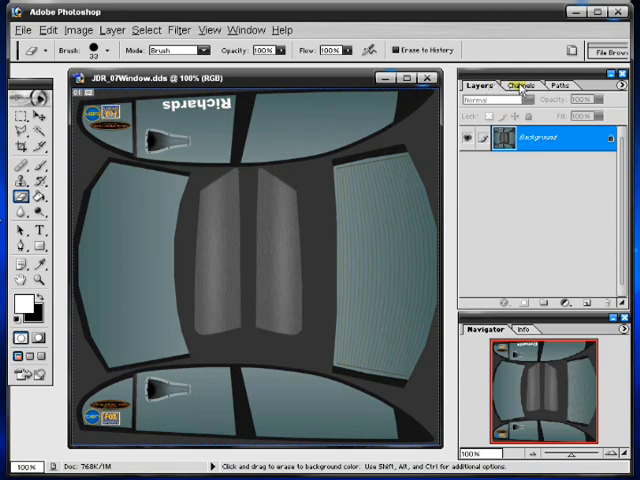
In the Alpha 1 channel, sample the surrounding dark grey and brush it over the old markings
click(504, 84)
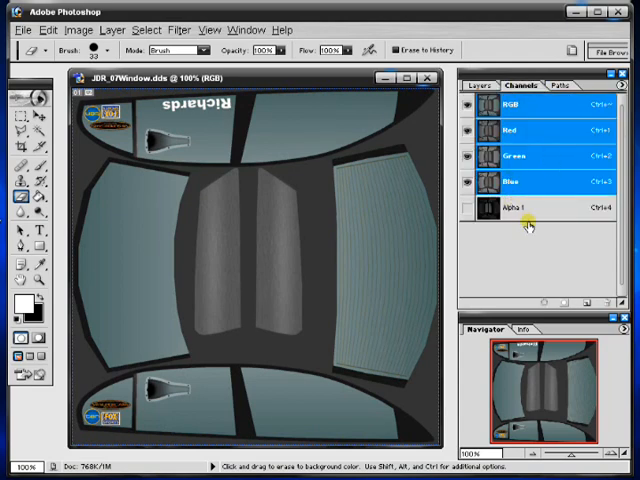
click(516, 208)
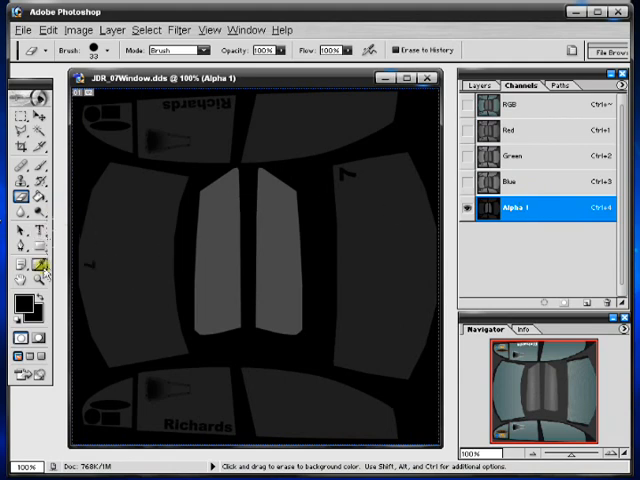
click(18, 268)
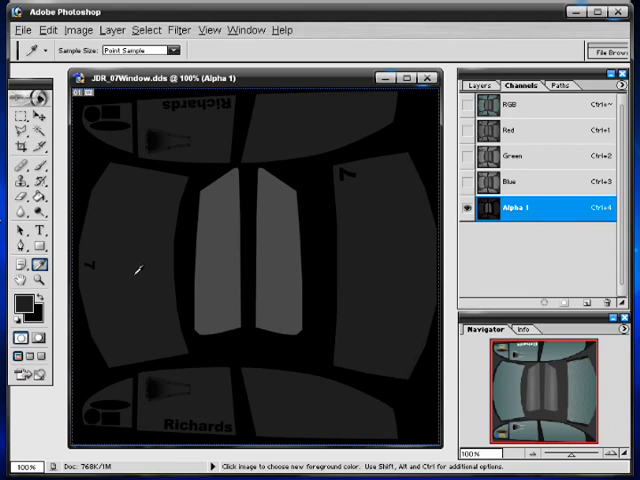
mouse_move(144, 226)
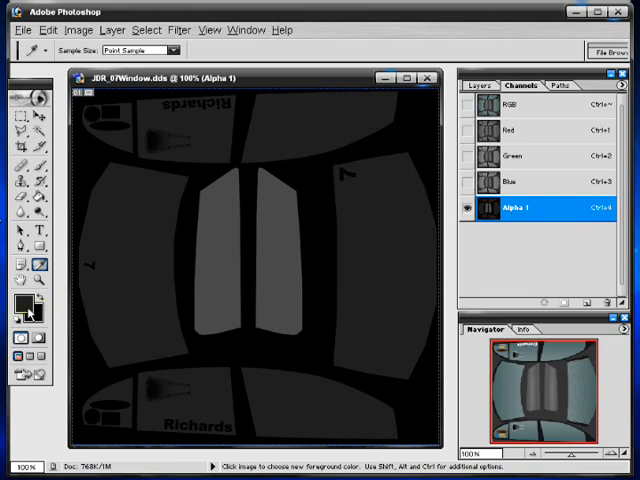
click(20, 164)
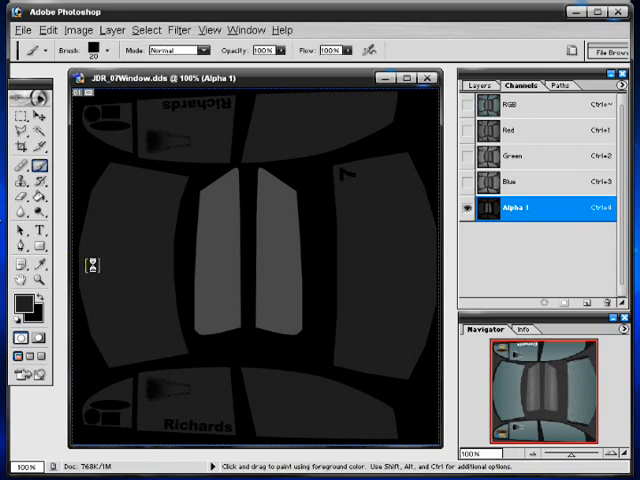
mouse_move(178, 416)
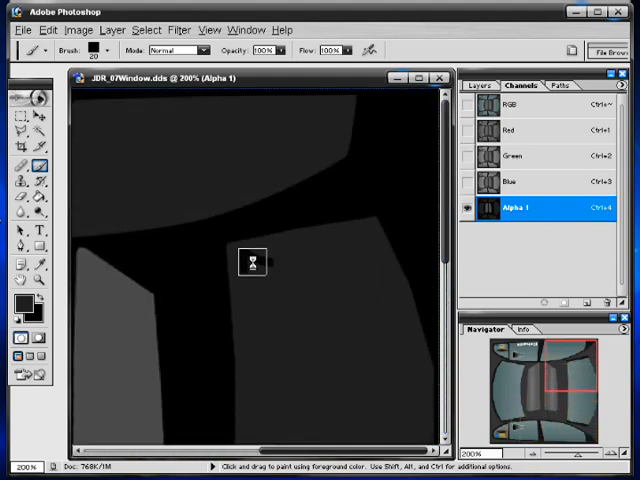
mouse_move(270, 258)
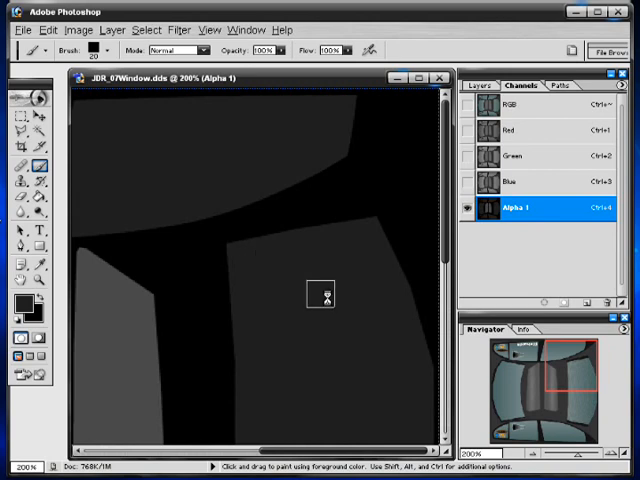
mouse_move(360, 350)
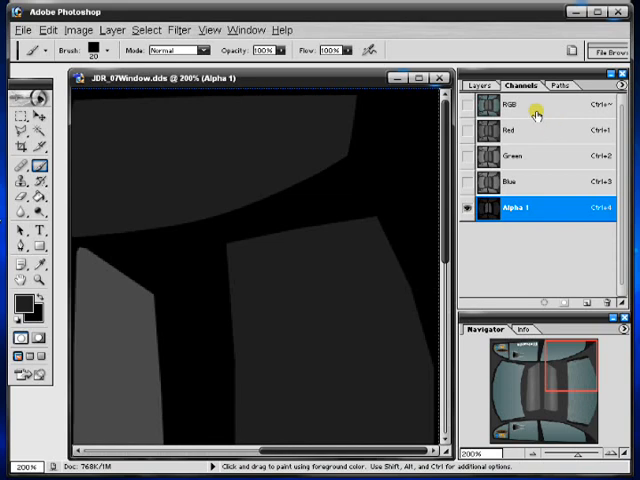
Return to the RGB channels and set white (FFFFFF) as the foreground colour
click(510, 104)
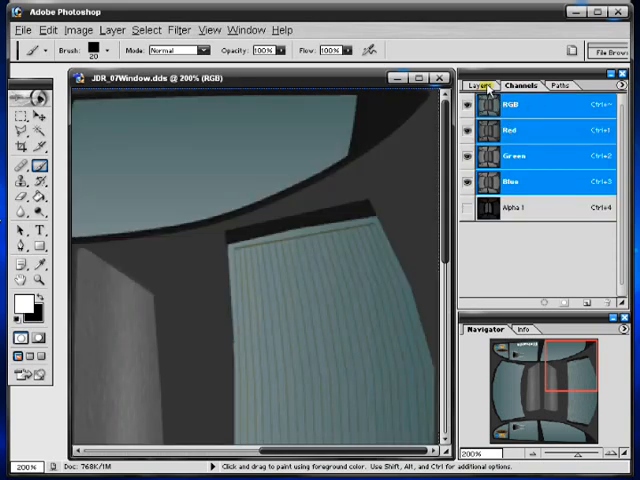
click(478, 84)
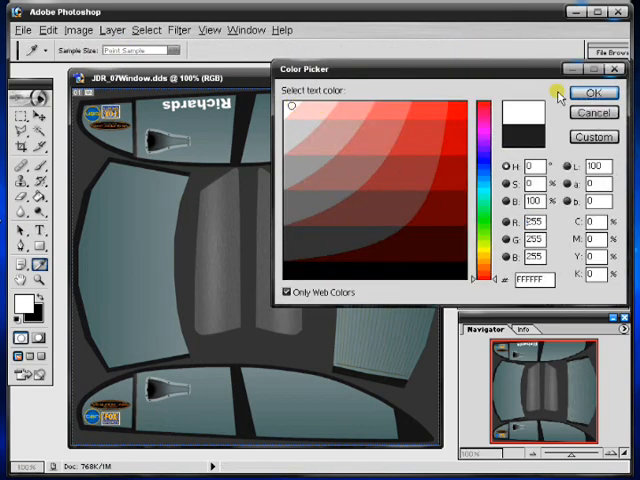
click(596, 92)
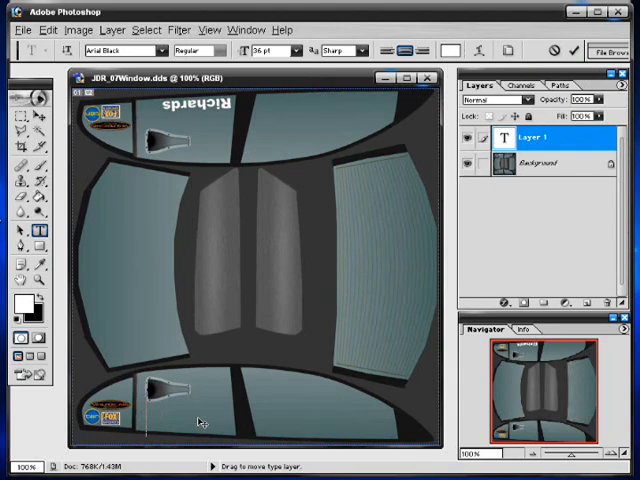
Add the white word 'Funky' in the bottom-left corner as a type layer
text(Funk)
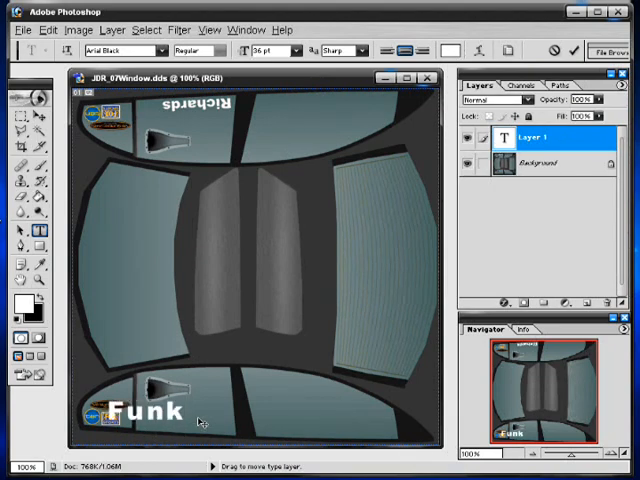
text(y)
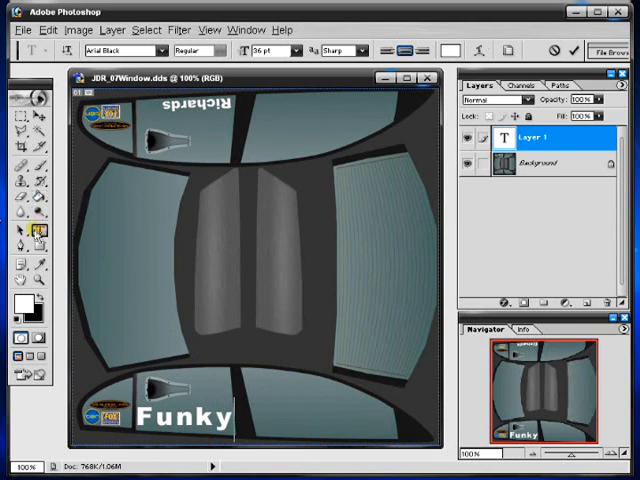
click(180, 416)
text(25)
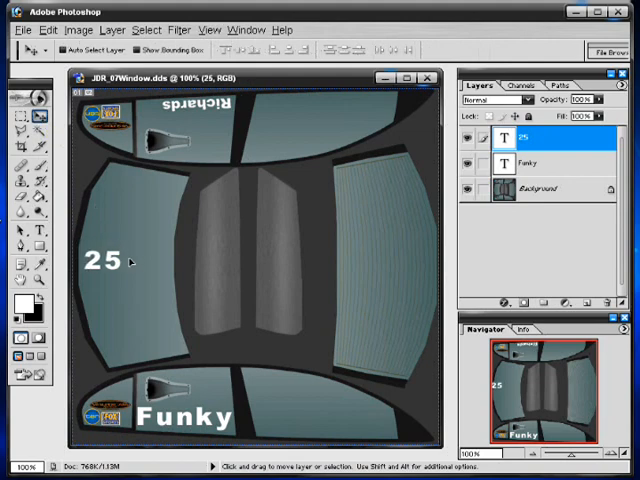
Rotate the 25 90° clockwise, duplicate it and rotate the copy 180° for the right window
click(48, 28)
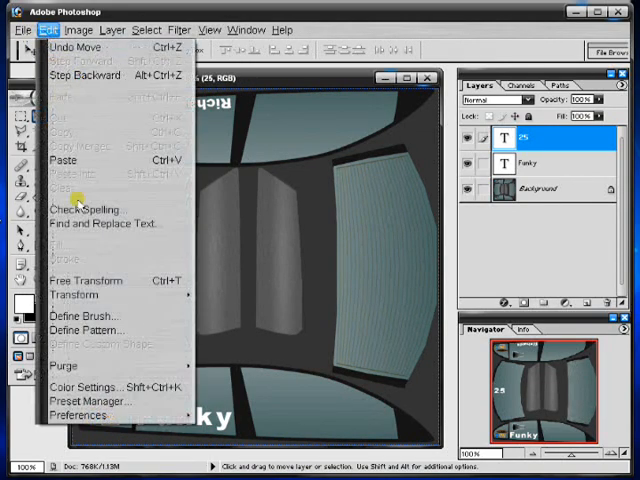
mouse_move(76, 294)
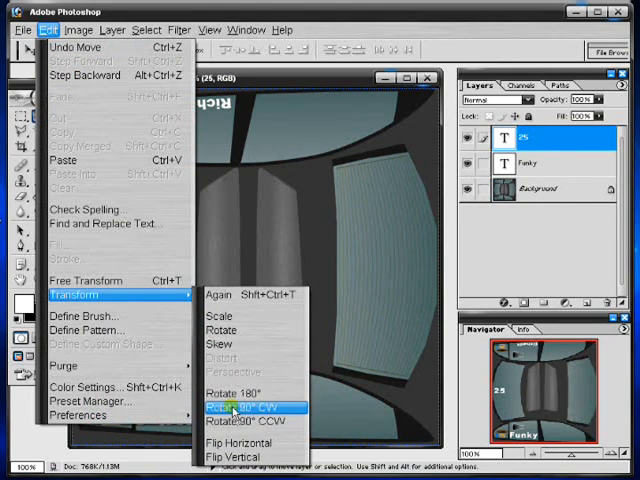
click(240, 408)
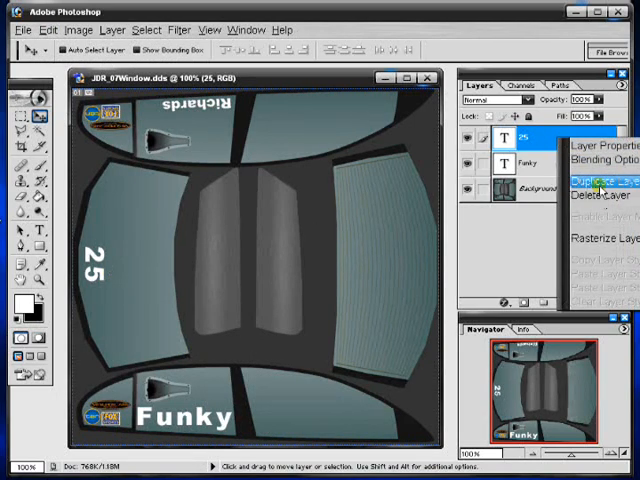
click(590, 182)
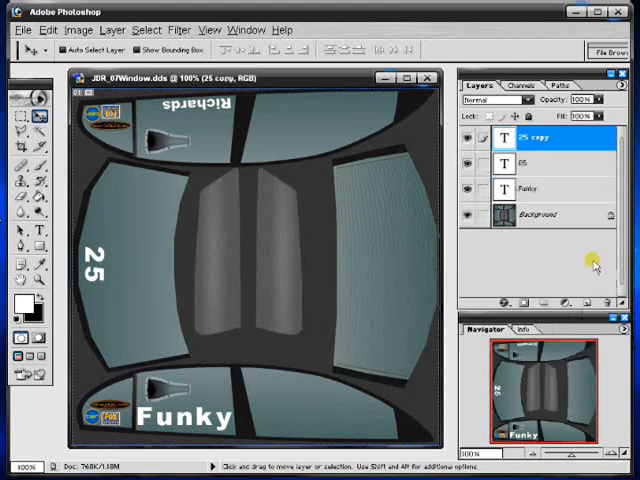
click(48, 28)
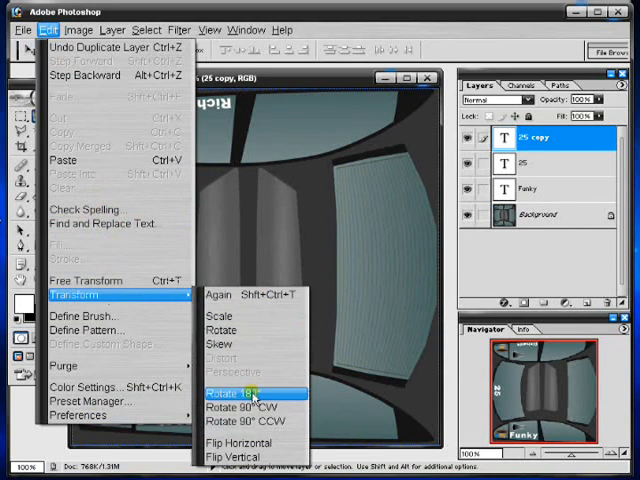
click(240, 392)
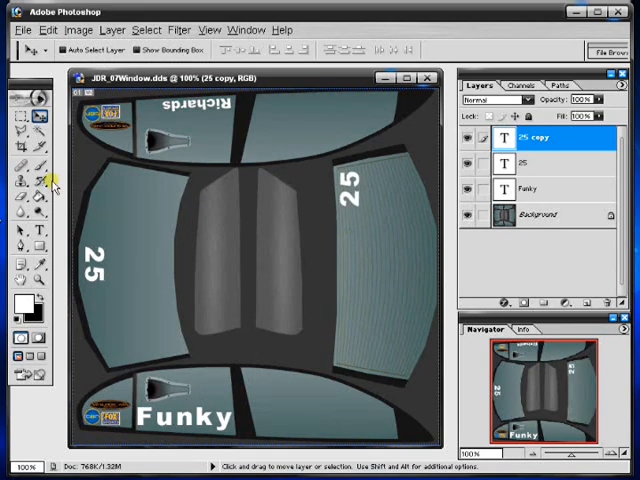
click(22, 230)
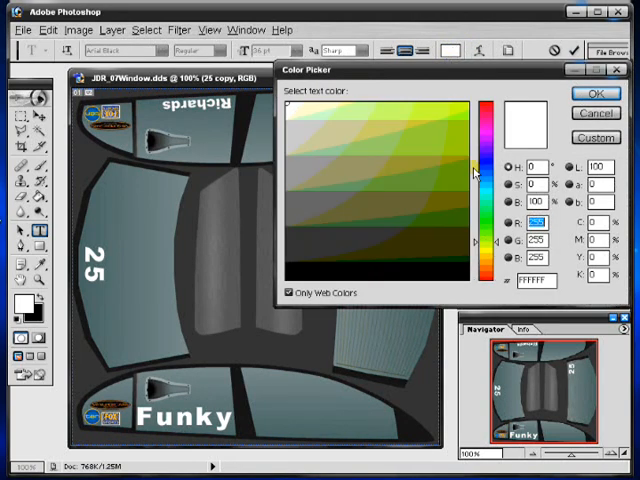
Colour the right-hand 25 yellow and apply a slight free-transform tilt
click(596, 92)
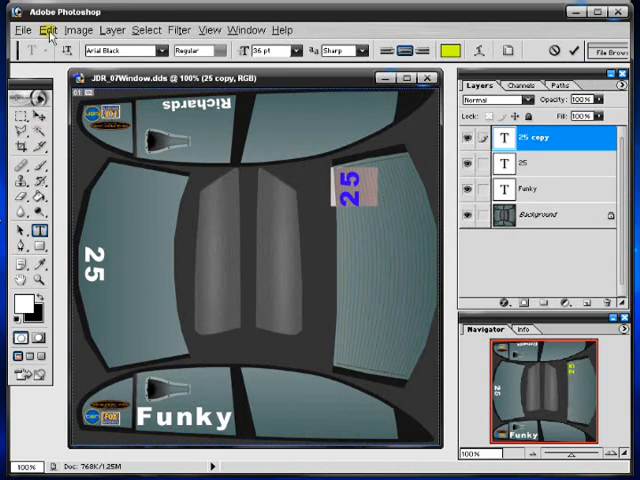
click(48, 28)
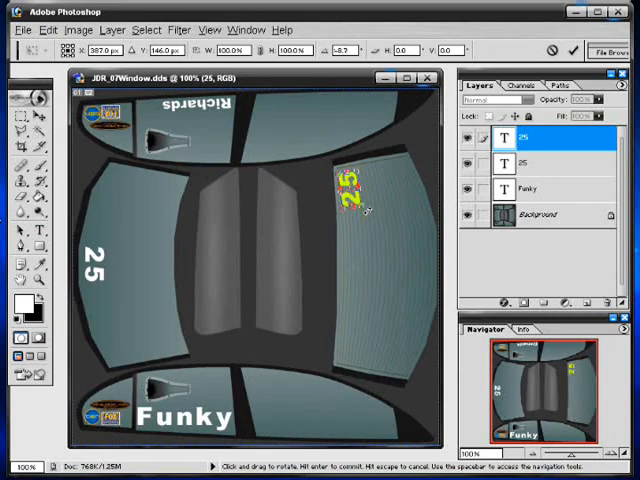
click(22, 100)
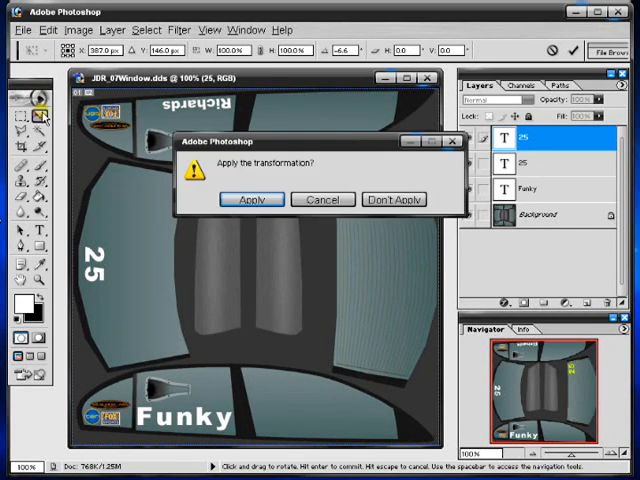
click(252, 200)
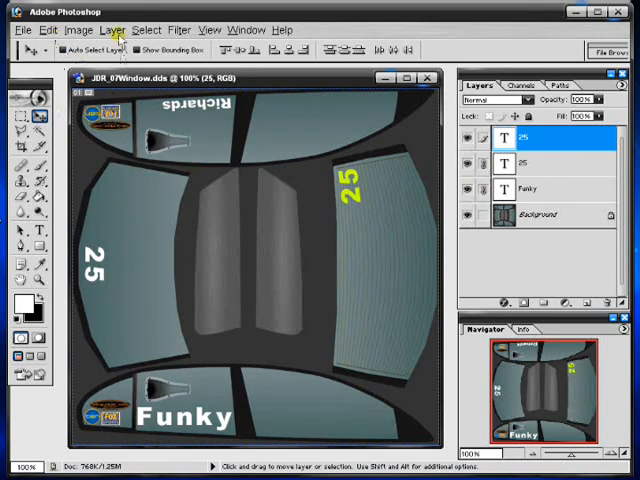
Merge the linked Funky and 25 text layers, then show the Channels palette
click(112, 28)
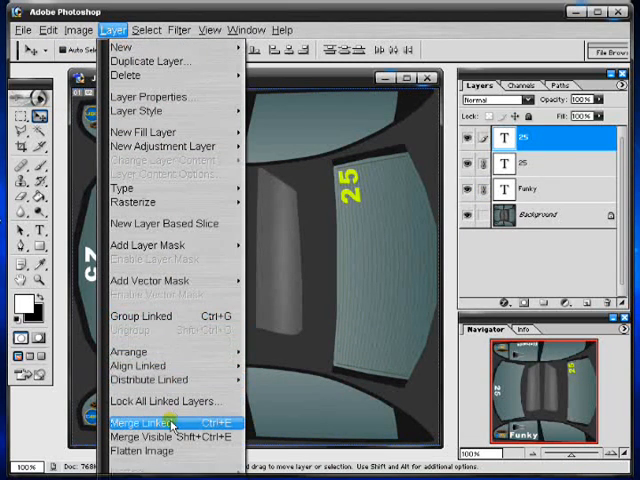
click(140, 422)
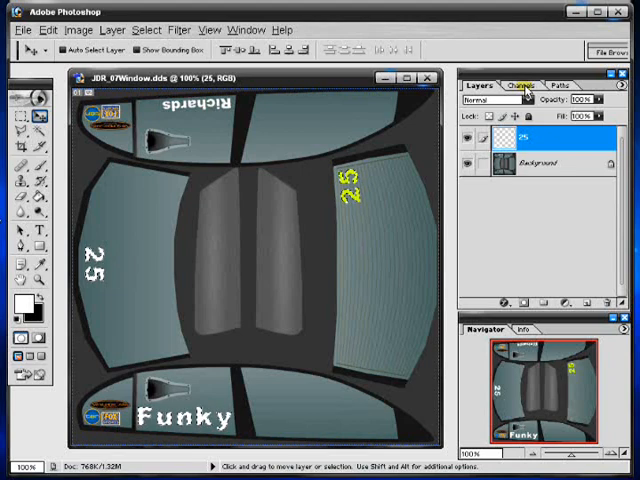
click(520, 84)
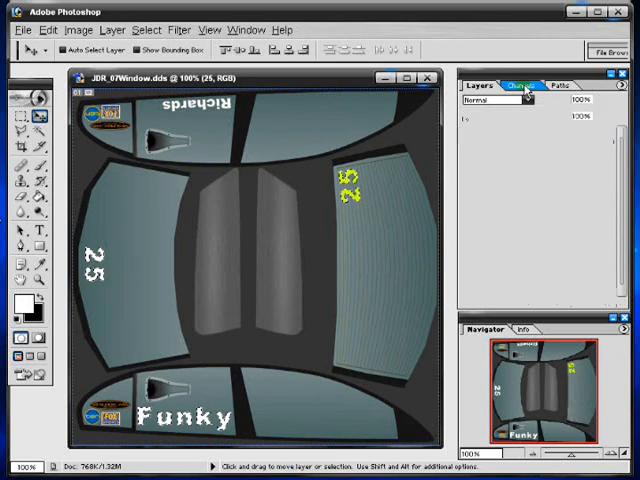
click(522, 84)
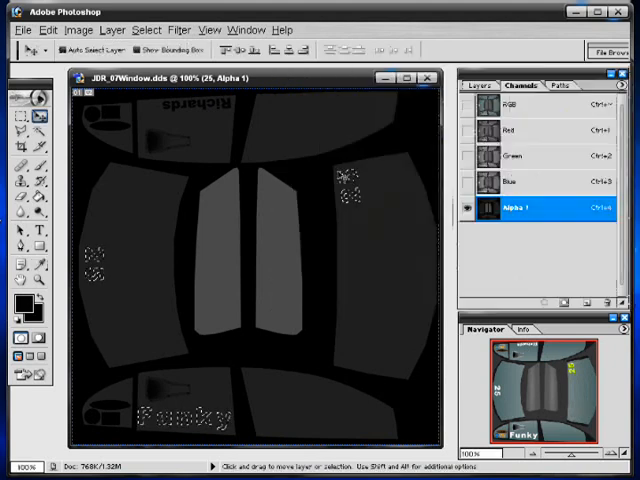
Fill the text shapes in the Alpha 1 channel with the Paint Bucket
click(28, 196)
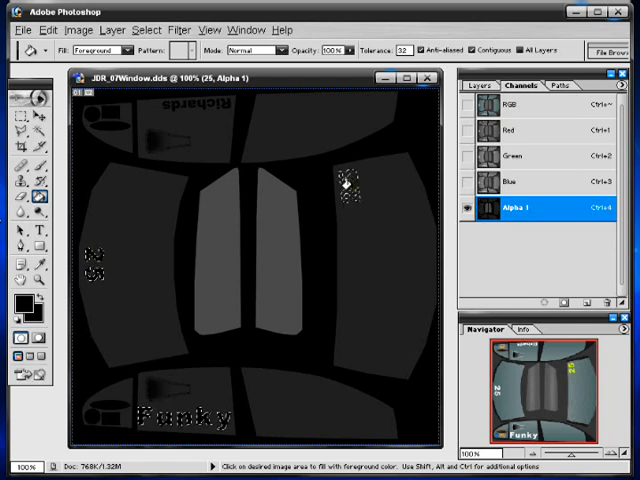
mouse_move(352, 200)
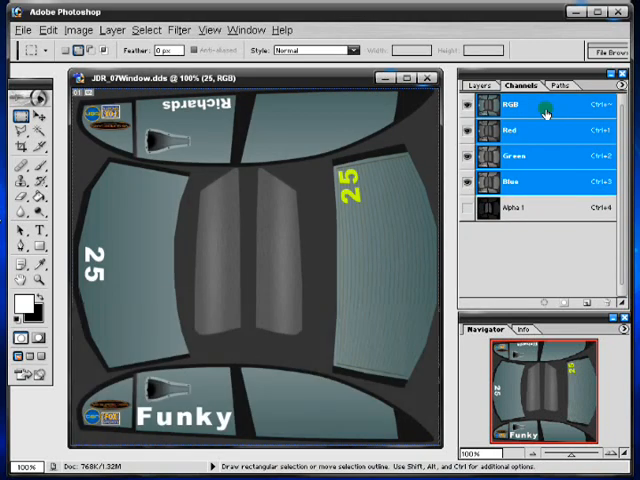
Save the window texture as a new file, reusing an existing window texture's name in DDS format
click(480, 84)
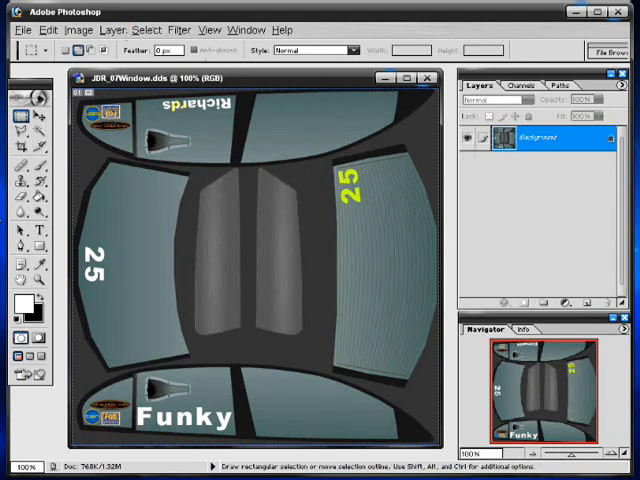
click(22, 28)
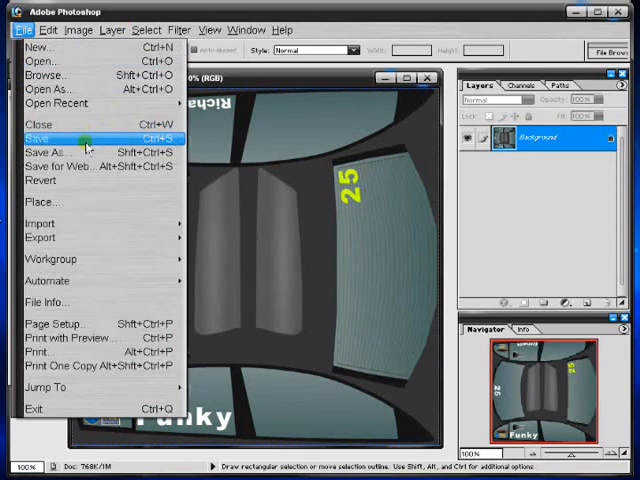
click(50, 152)
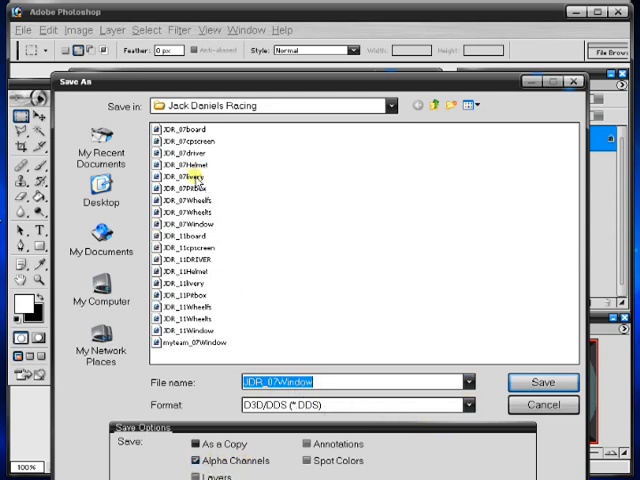
click(190, 344)
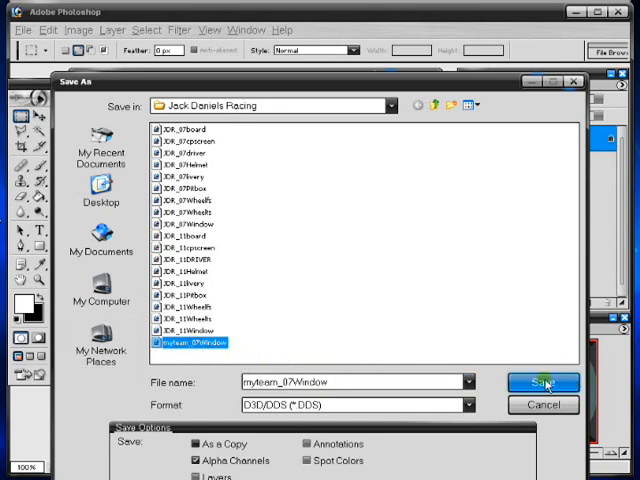
click(544, 384)
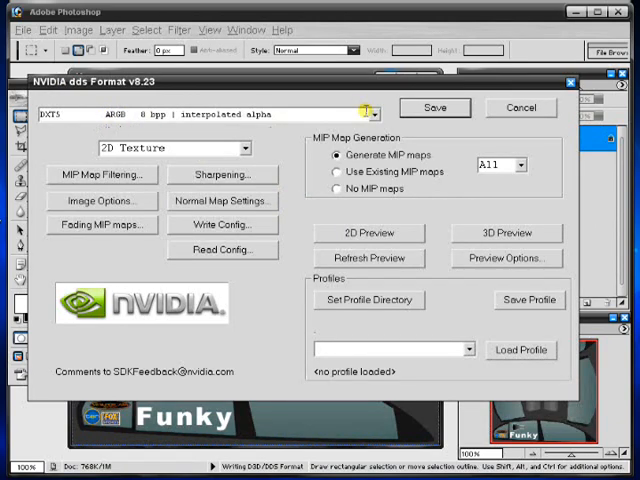
Export the DDS with DXT5 ARGB 8 bpp interpolated-alpha compression
click(374, 114)
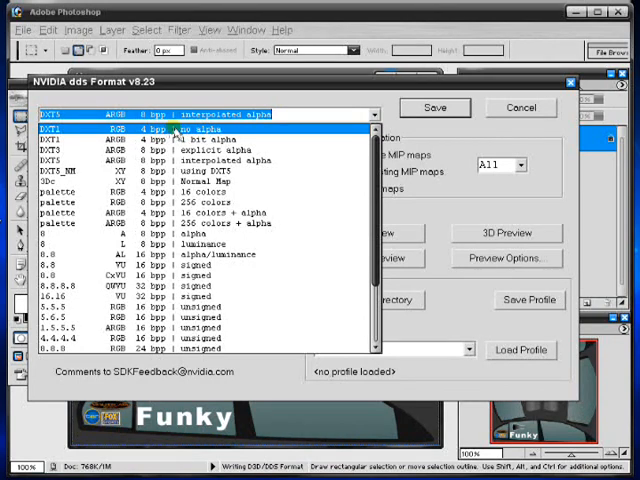
click(200, 160)
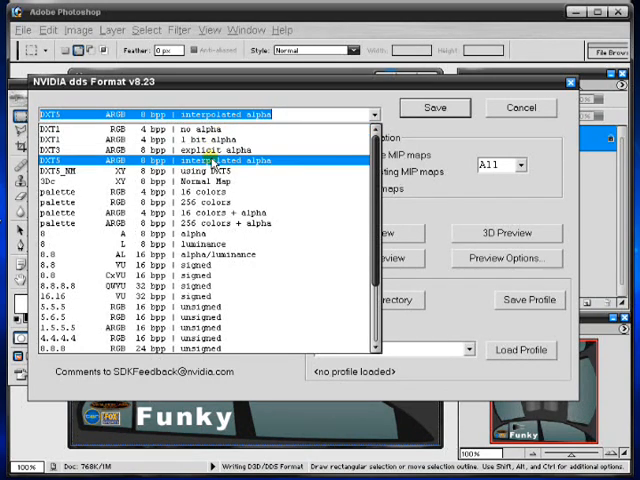
click(200, 114)
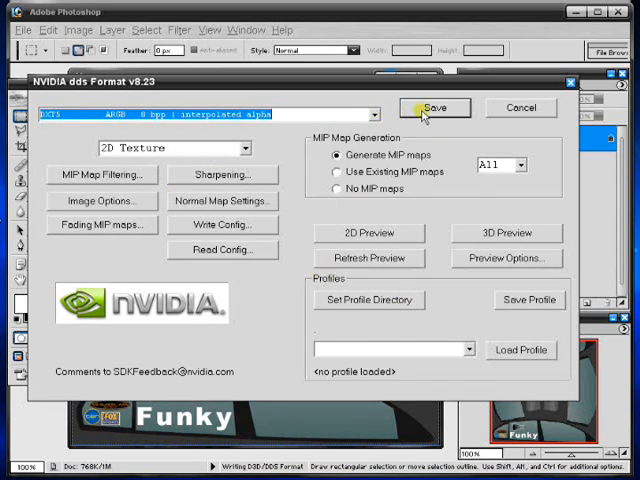
click(432, 108)
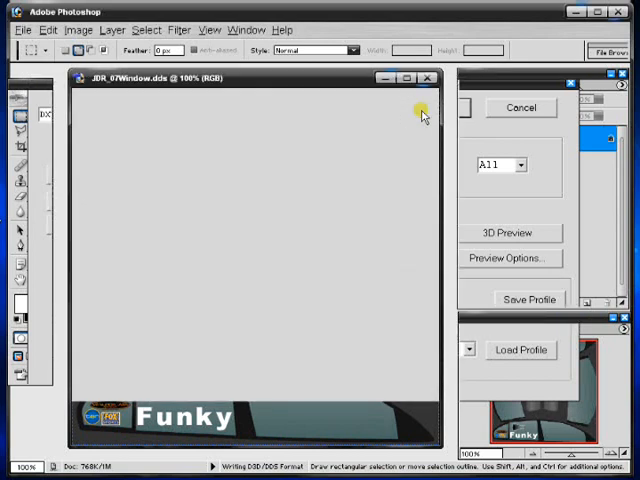